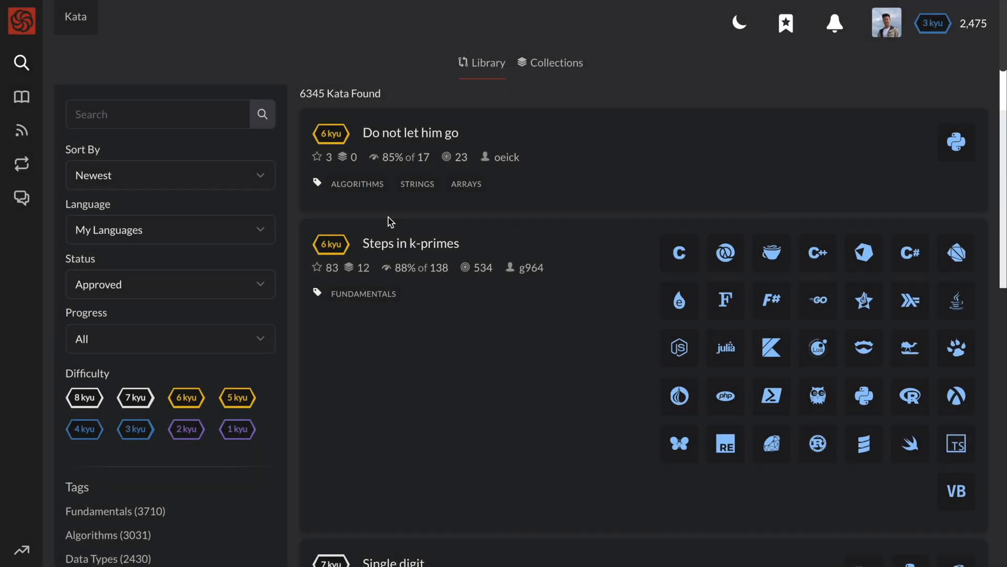
{"action": "mouse_move", "coordinate": [514, 368]}
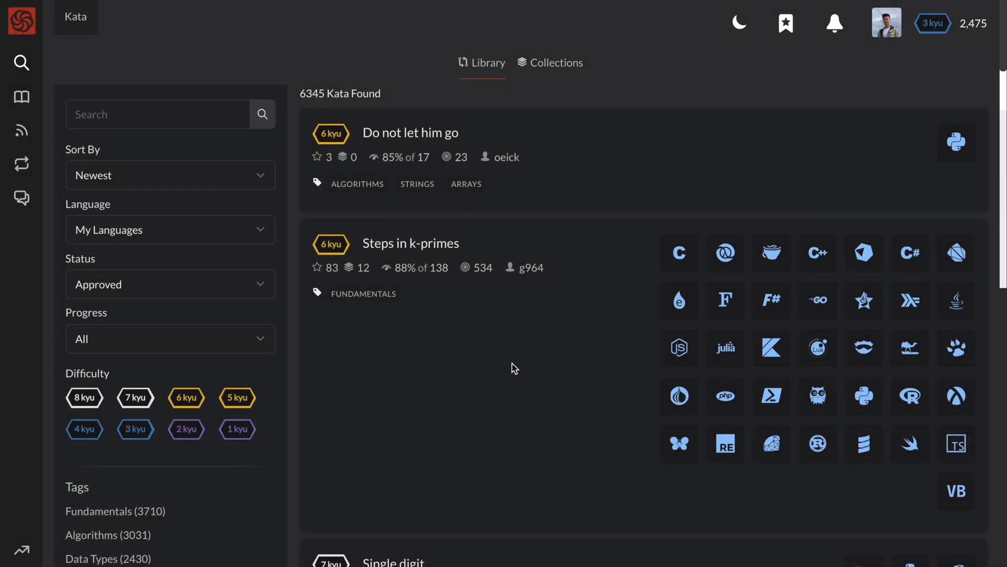
Locate the 'Who likes it?' kata in the library and start training on it in Python
{"action": "left_click", "coordinate": [170, 175]}
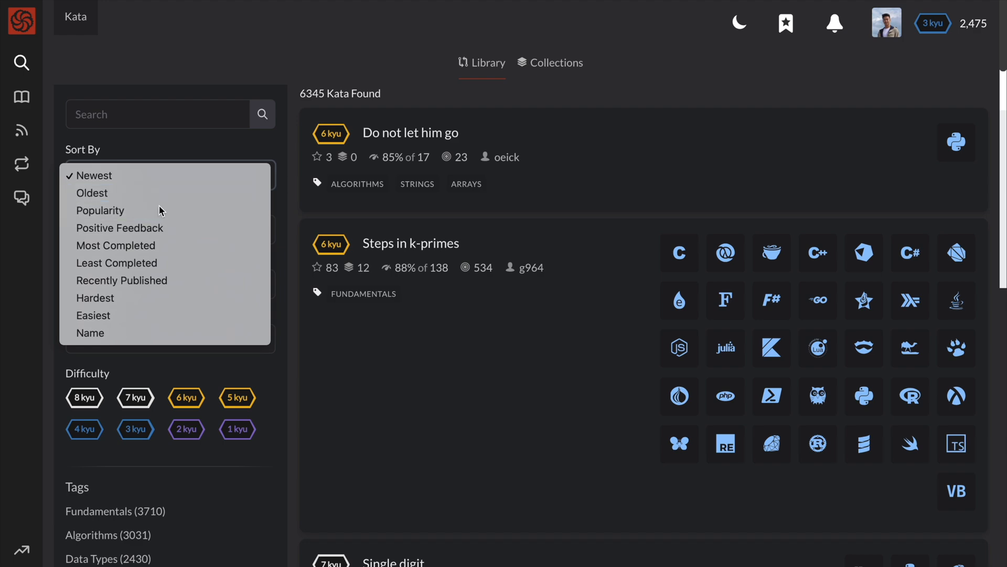
{"action": "scroll", "scroll_direction": "down", "scroll_amount": 3}
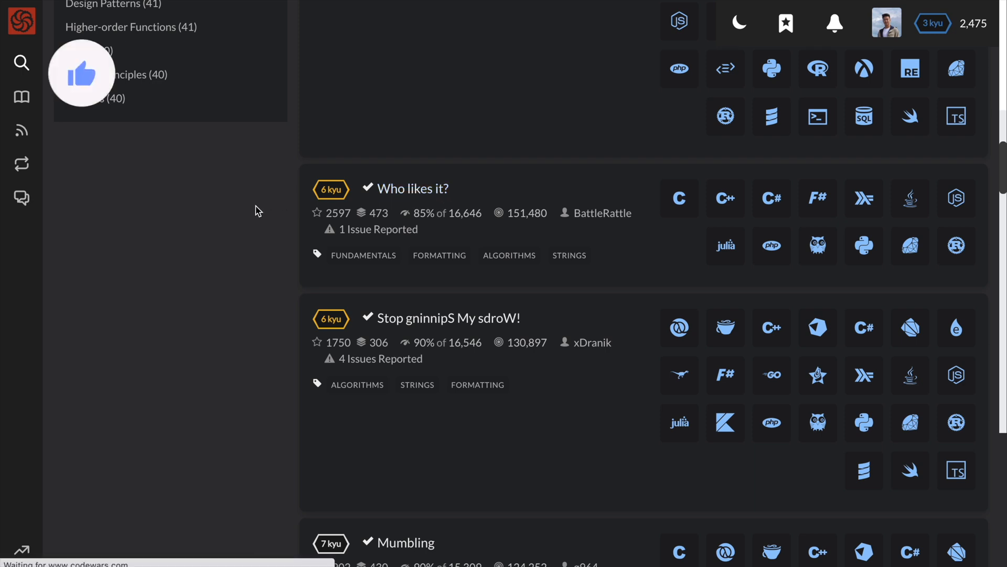
{"action": "left_click", "coordinate": [411, 187]}
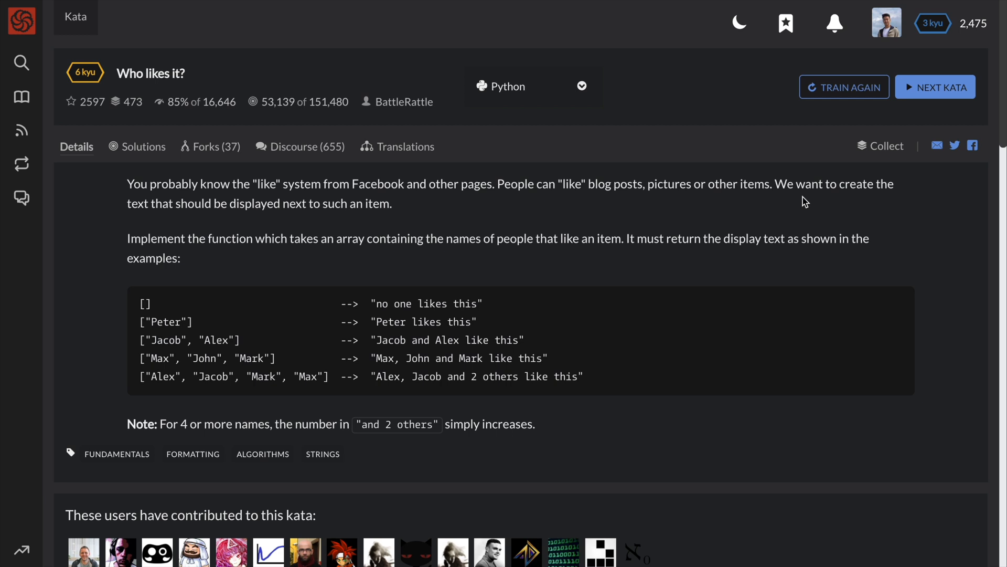
{"action": "mouse_move", "coordinate": [333, 230]}
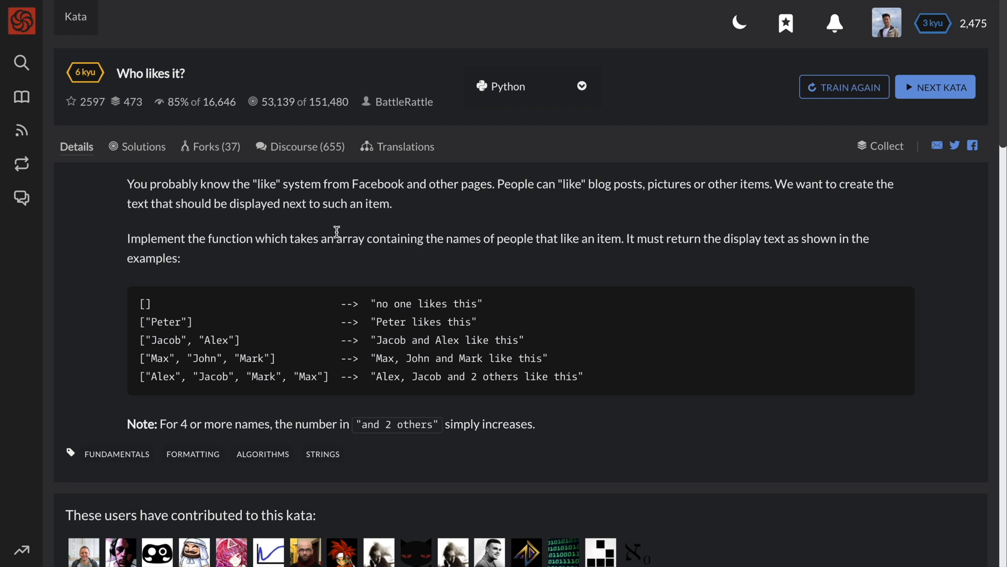
{"action": "left_click", "coordinate": [843, 87]}
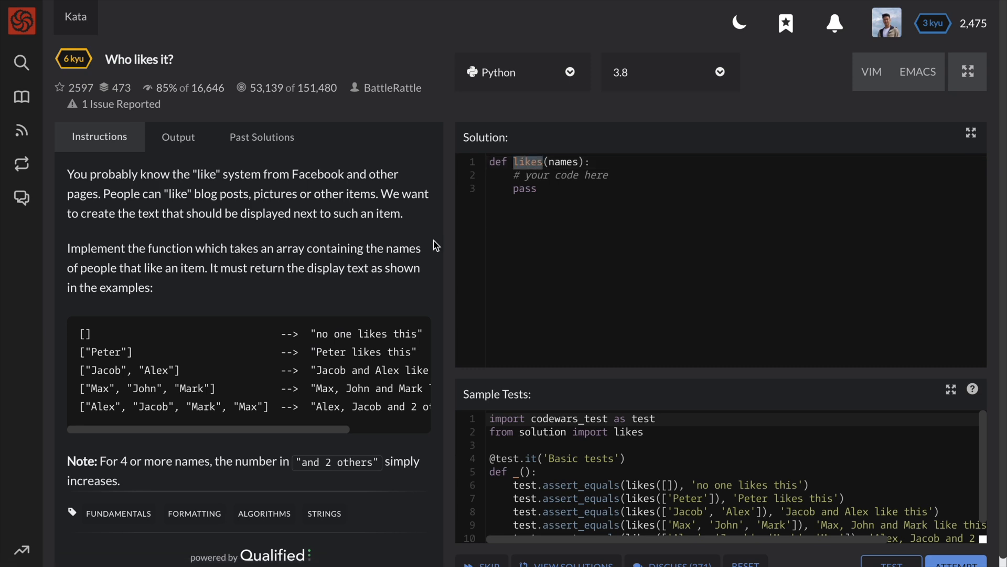
{"action": "mouse_move", "coordinate": [106, 282]}
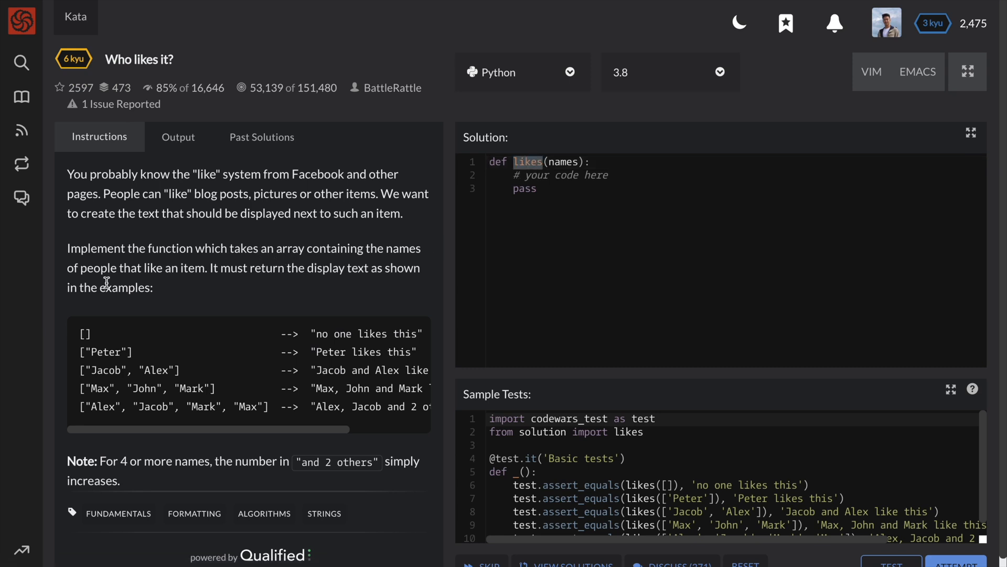
{"action": "mouse_move", "coordinate": [302, 268]}
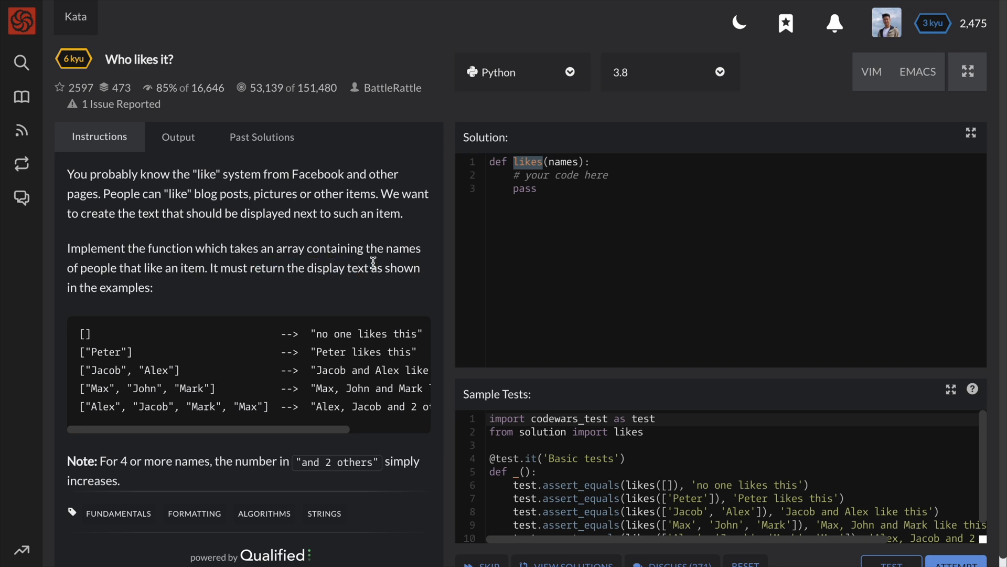
{"action": "mouse_move", "coordinate": [378, 333]}
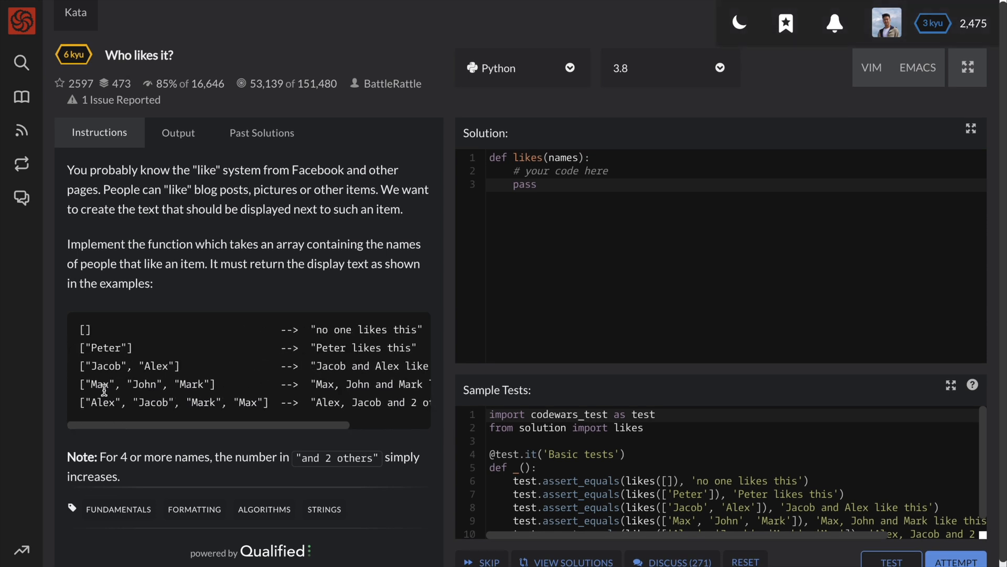
{"action": "left_click_drag", "start_coordinate": [310, 384], "coordinate": [385, 384]}
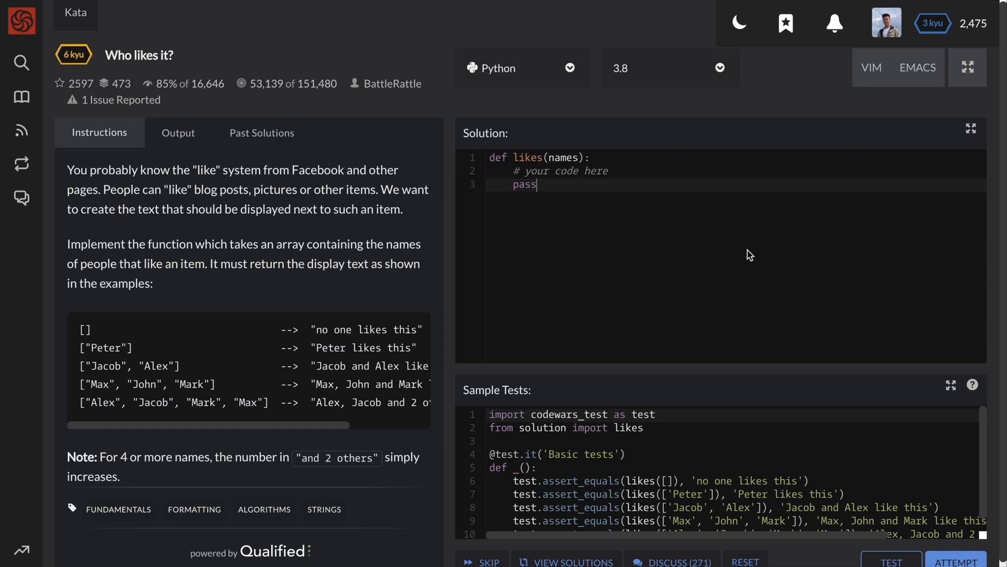
{"action": "mouse_move", "coordinate": [639, 190]}
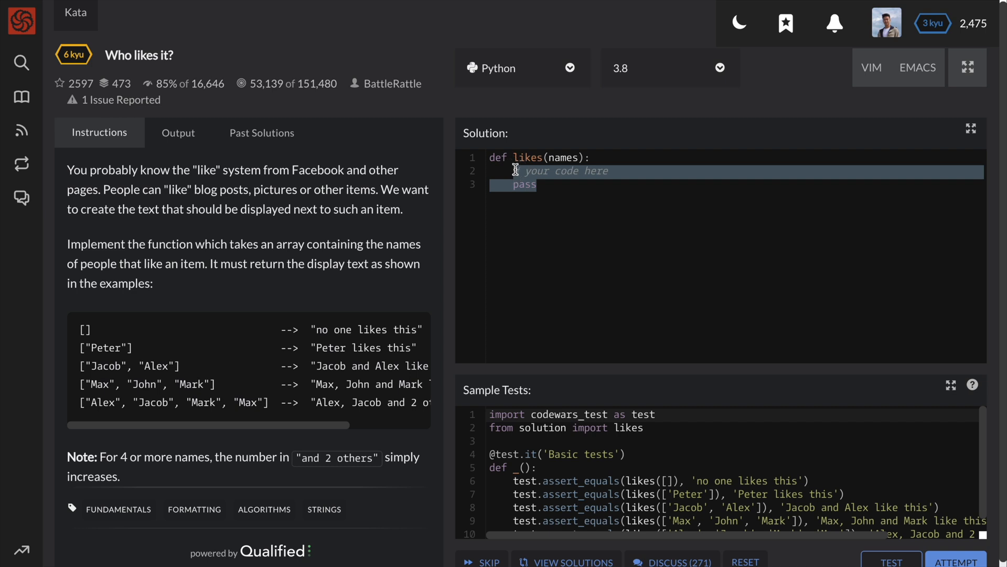
Store n = len(names) and return 'no one likes this' when names is empty
{"action": "type", "text": "n ="}
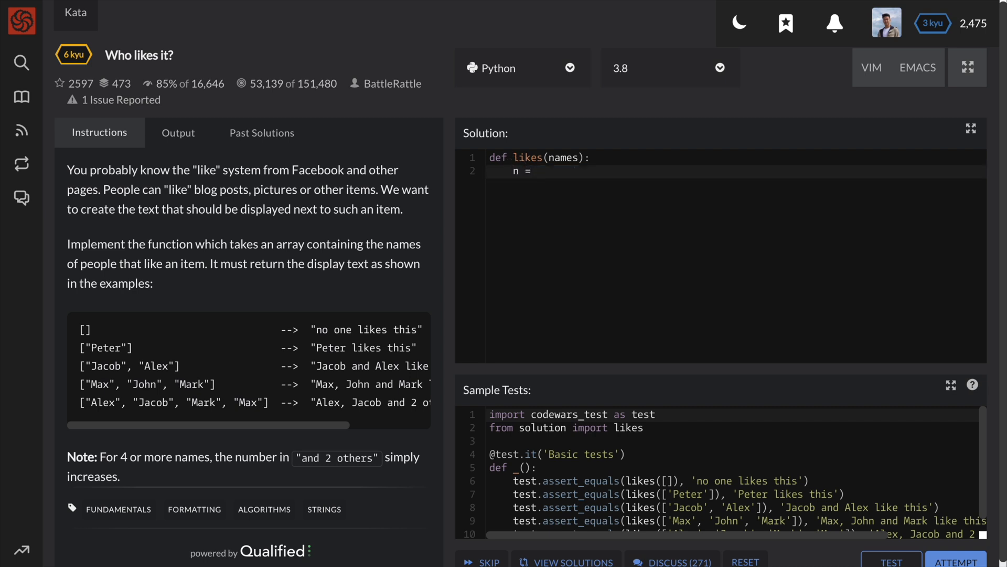
{"action": "type", "text": "len(names)"}
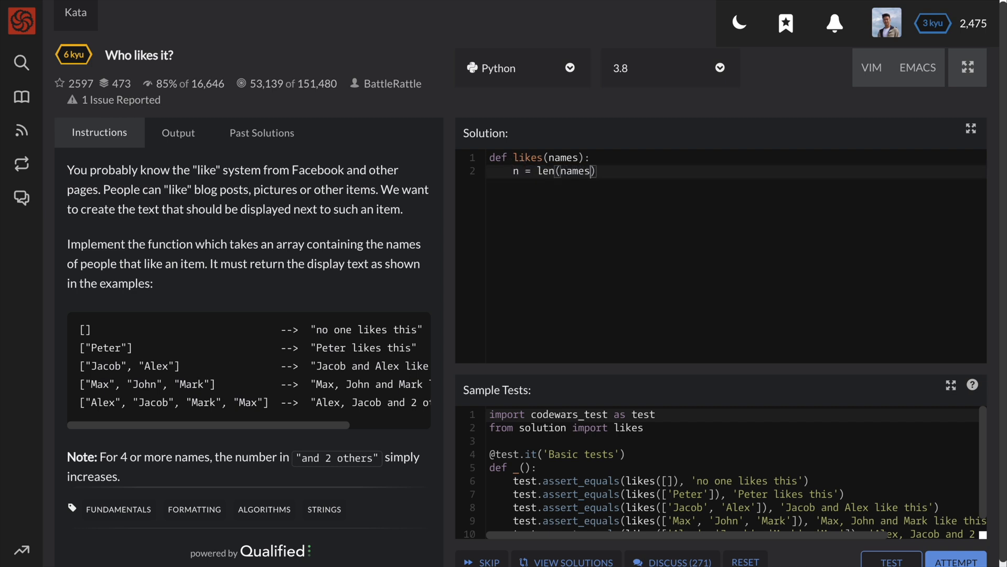
{"action": "double_click", "coordinate": [546, 172]}
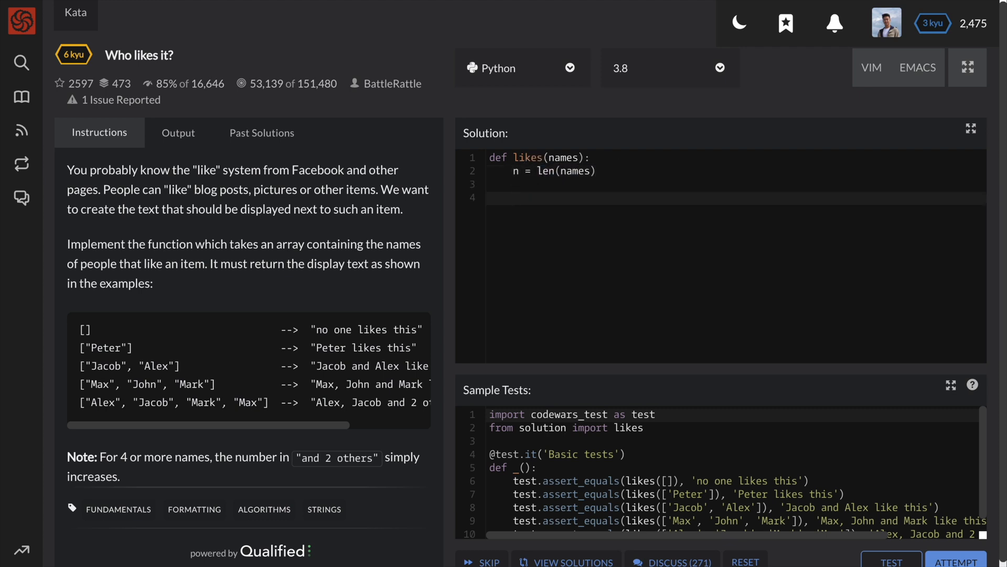
{"action": "type", "text": "if not n"}
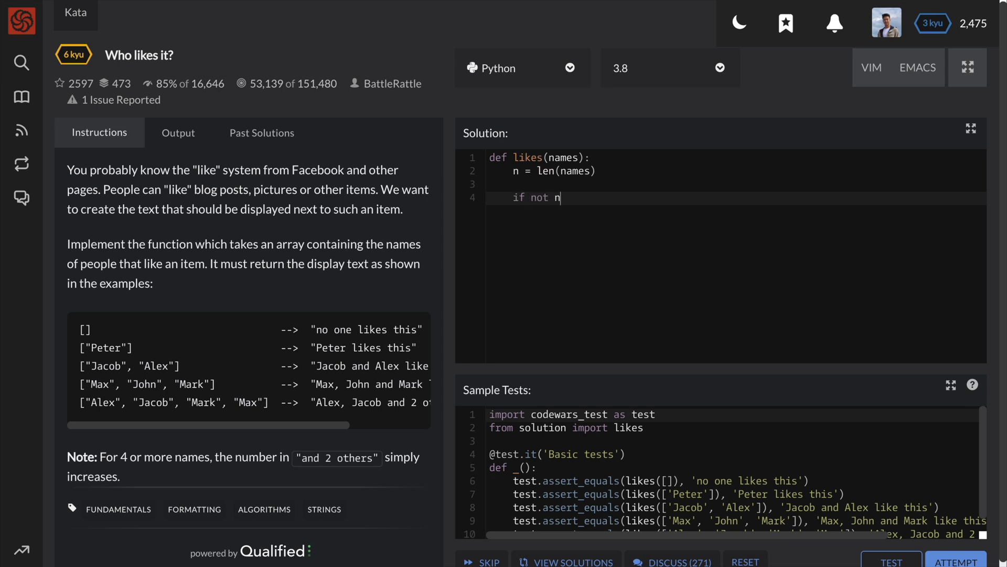
{"action": "type", "text": "ames:"}
{"action": "type", "text": "return 'no one"}
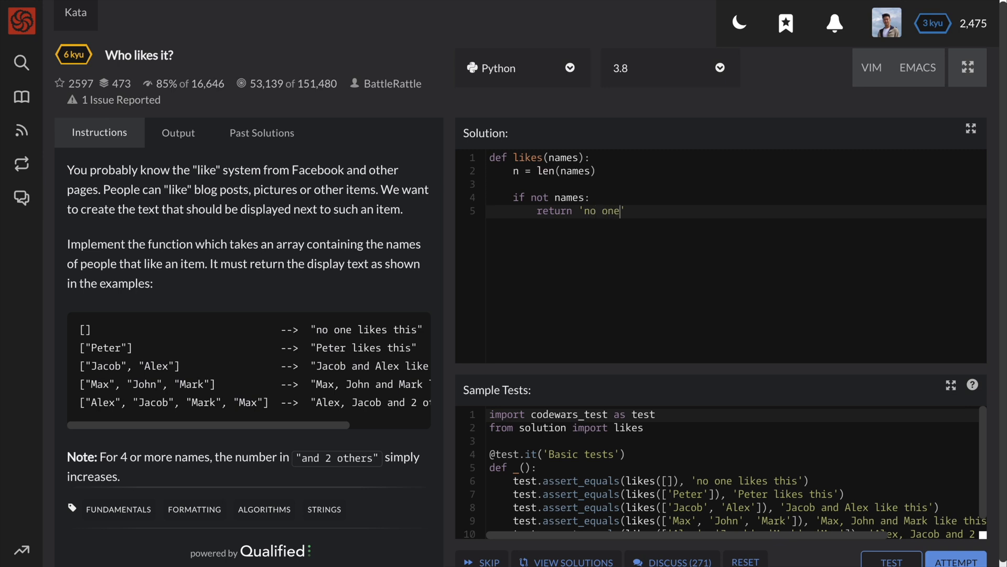
{"action": "type", "text": "likes this"}
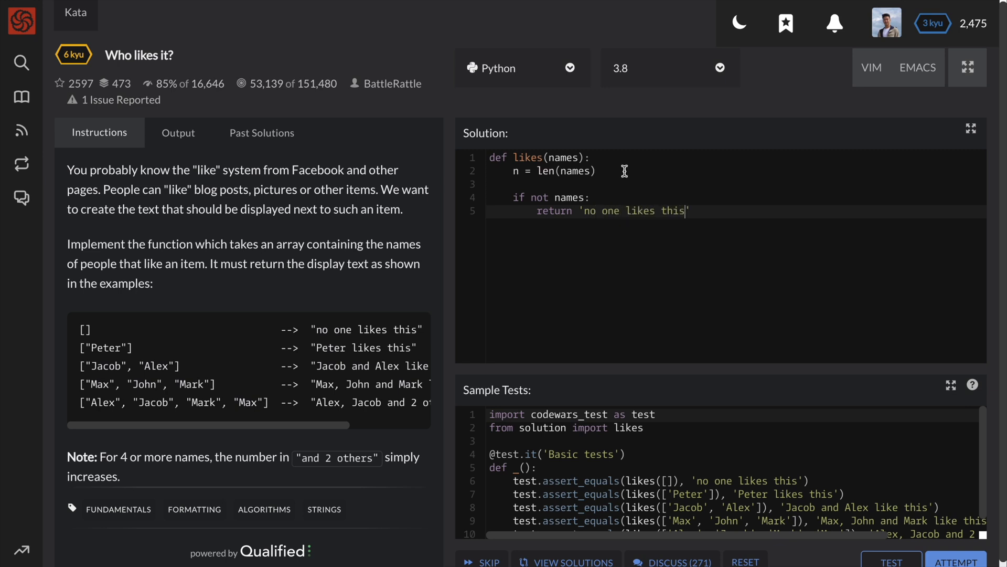
{"action": "double_click", "coordinate": [538, 198]}
{"action": "type", "text": " # n == 0"}
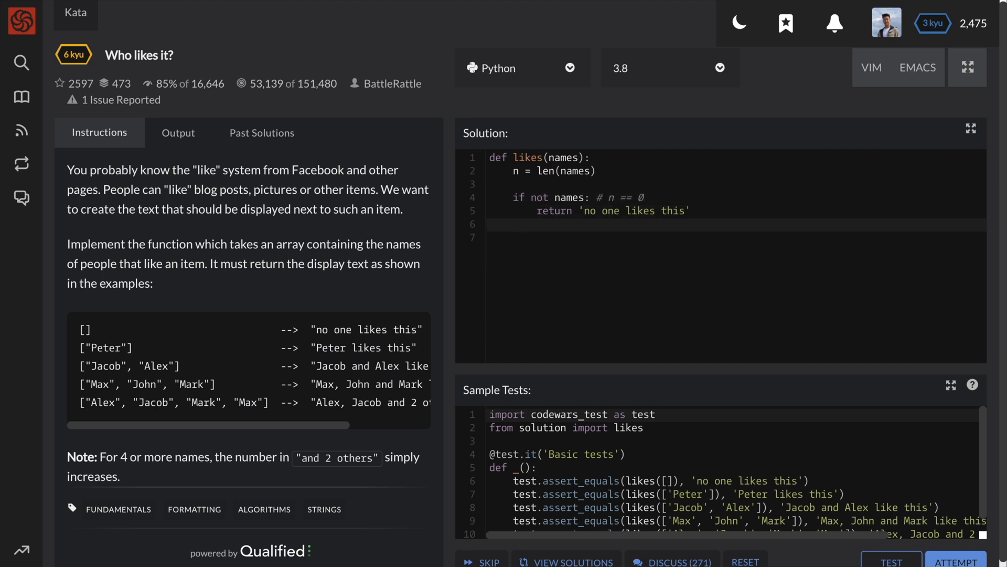
Add the one-name branch returning f'{names[0]} likes this'
{"action": "type", "text": "if n == 1:"}
{"action": "left_click", "coordinate": [737, 237]}
{"action": "type", "text": "return"}
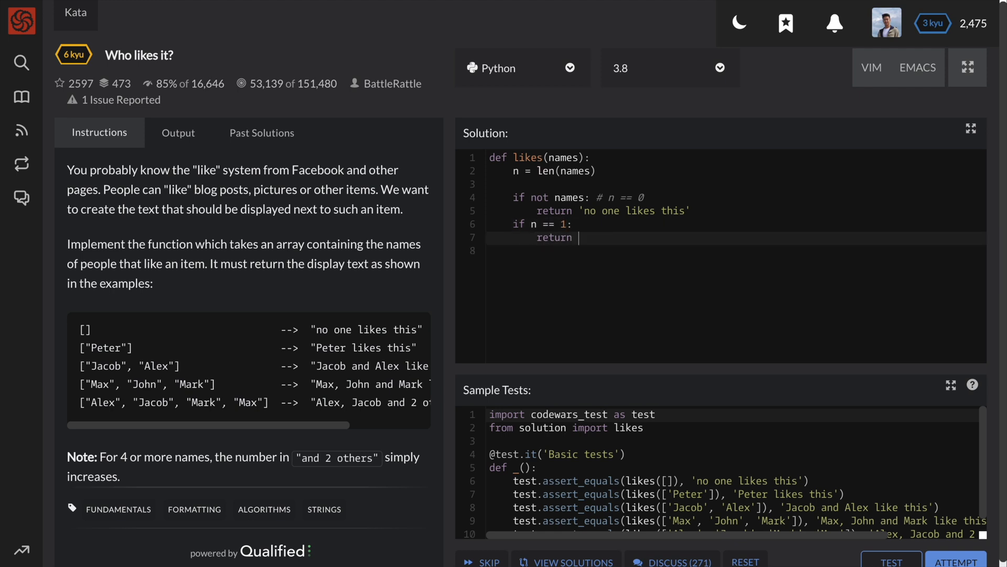
{"action": "type", "text": "f'{nam}"}
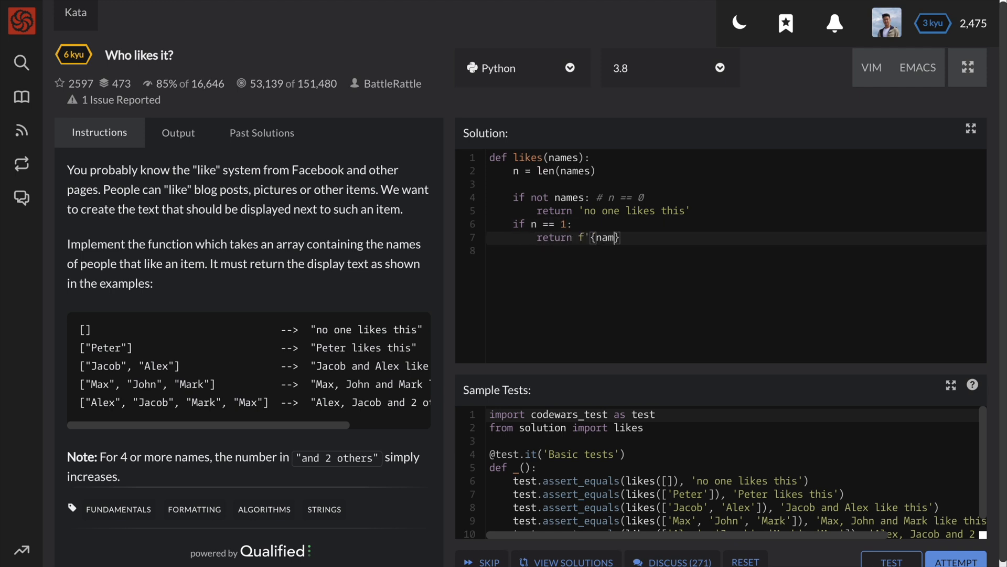
{"action": "type", "text": "es[0]"}
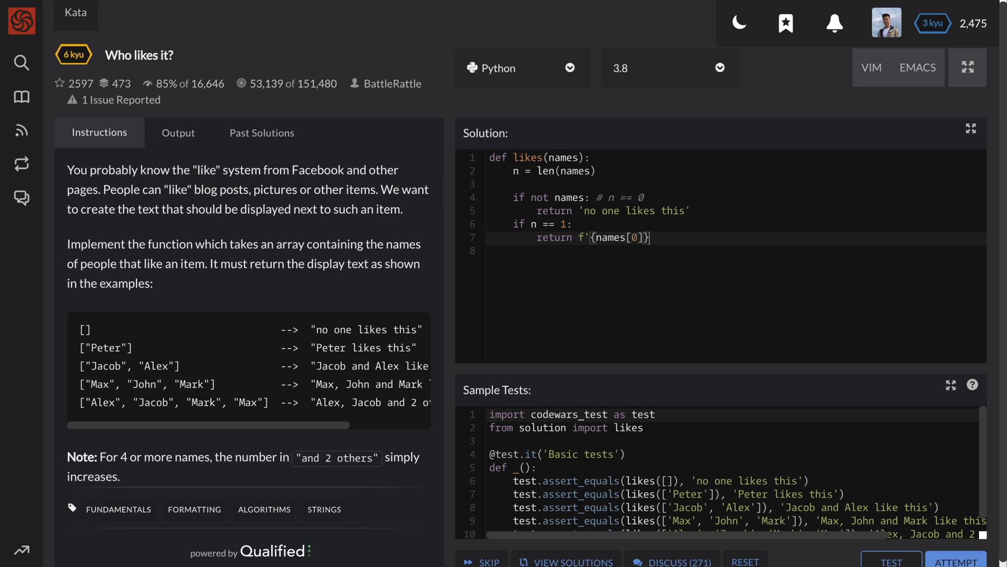
{"action": "type", "text": "likes"}
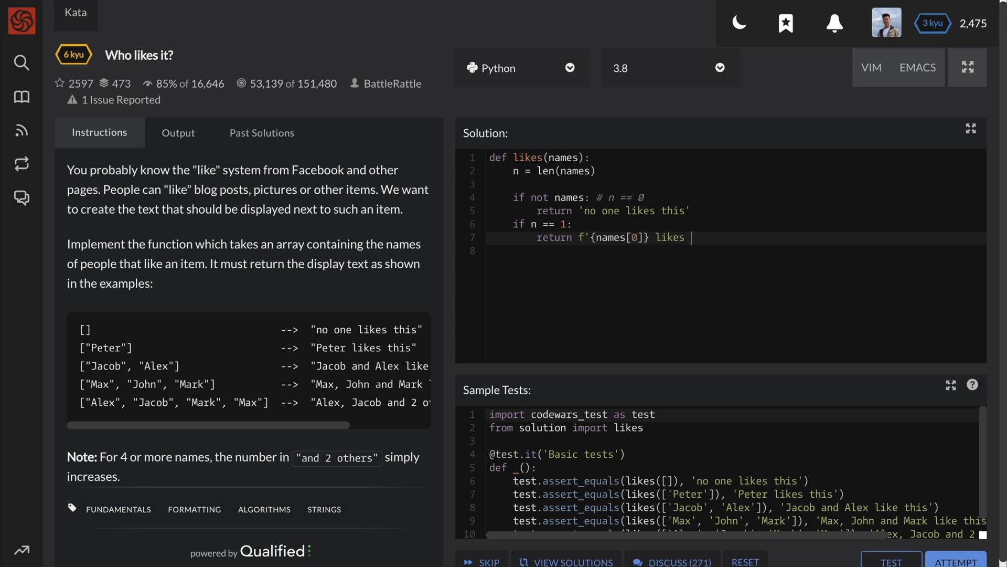
{"action": "type", "text": "this"}
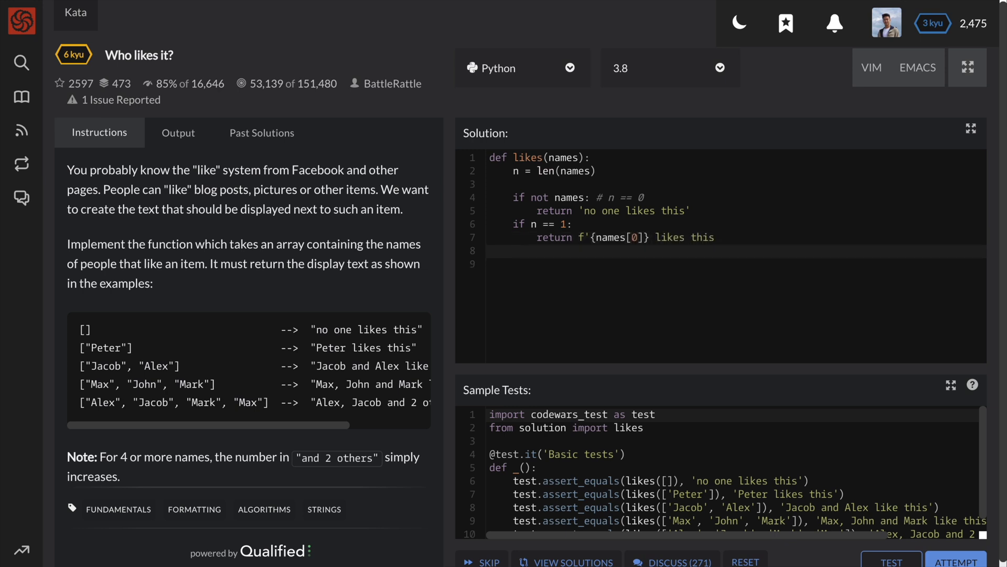
{"action": "left_click", "coordinate": [544, 251]}
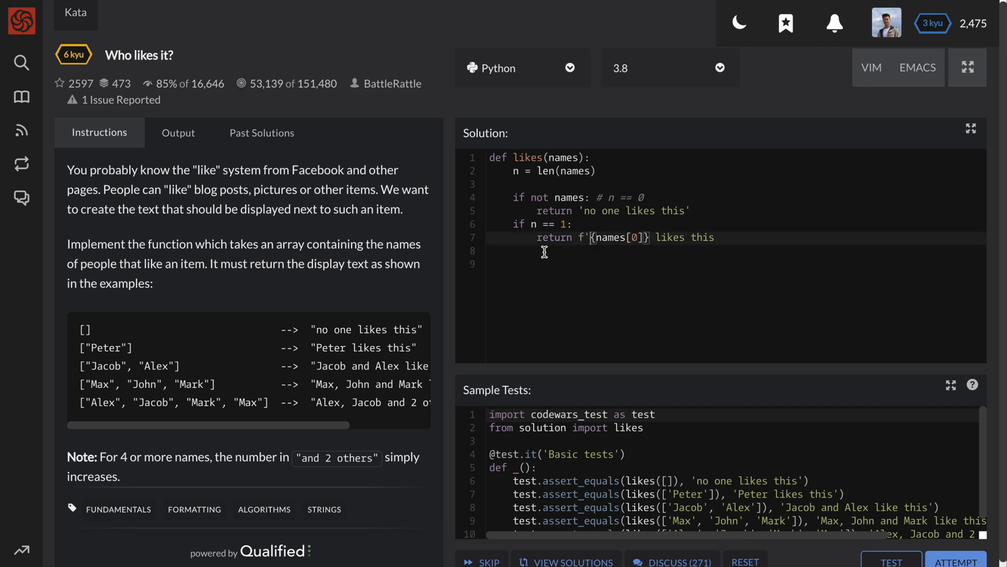
Add the n == 2 branch returning f'{names[0]} and {names[1]} like this'
{"action": "type", "text": "if n == 2:"}
{"action": "left_click", "coordinate": [737, 264]}
{"action": "type", "text": "return f'"}
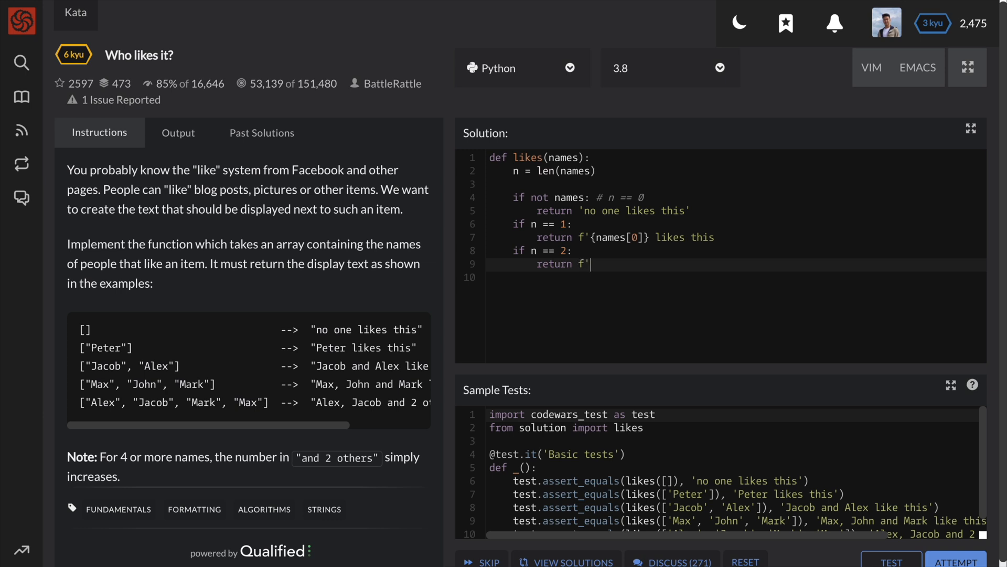
{"action": "type", "text": "{names[0]}"}
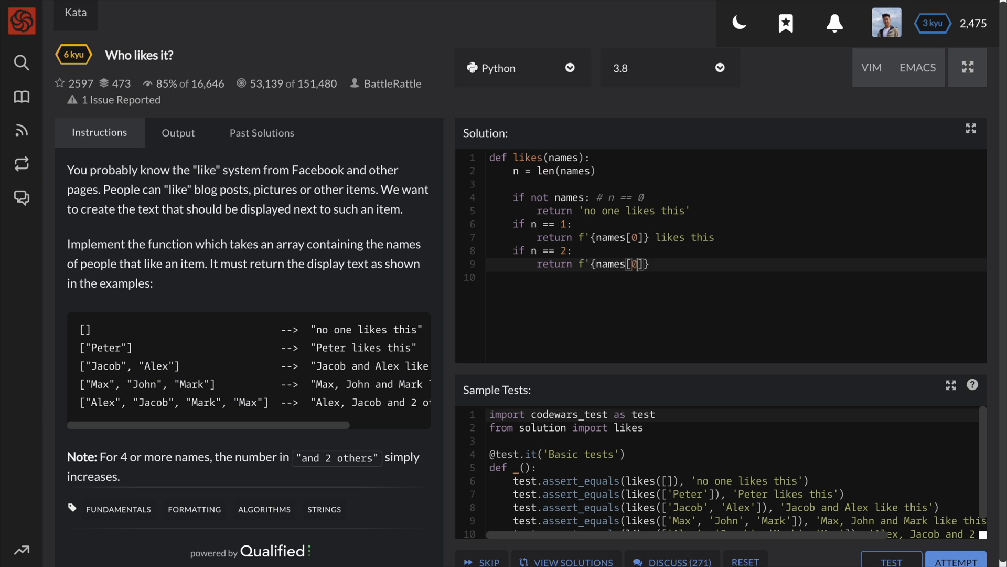
{"action": "type", "text": "and {names[1]}"}
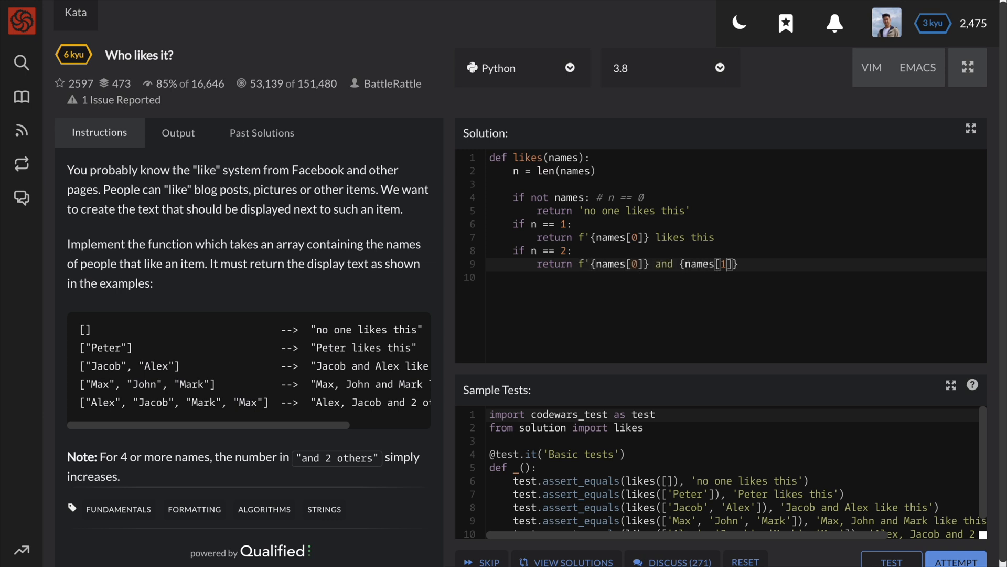
{"action": "type", "text": "like this'"}
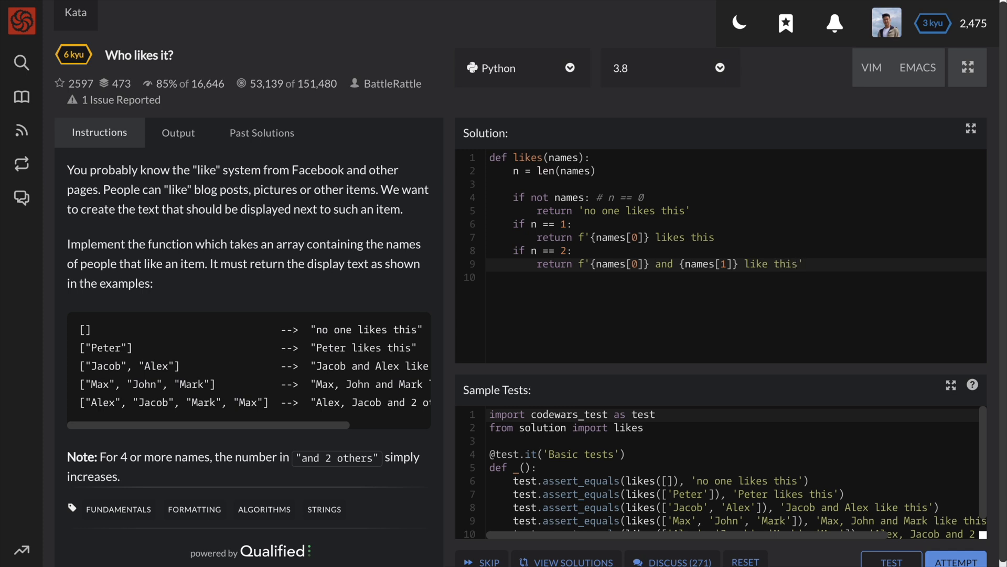
Add the n == 3 branch returning f'{names[0]}, {names[1]} and {names[2]} like this'
{"action": "type", "text": "if n == 3:"}
{"action": "left_click", "coordinate": [735, 236]}
{"action": "type", "text": "'"}
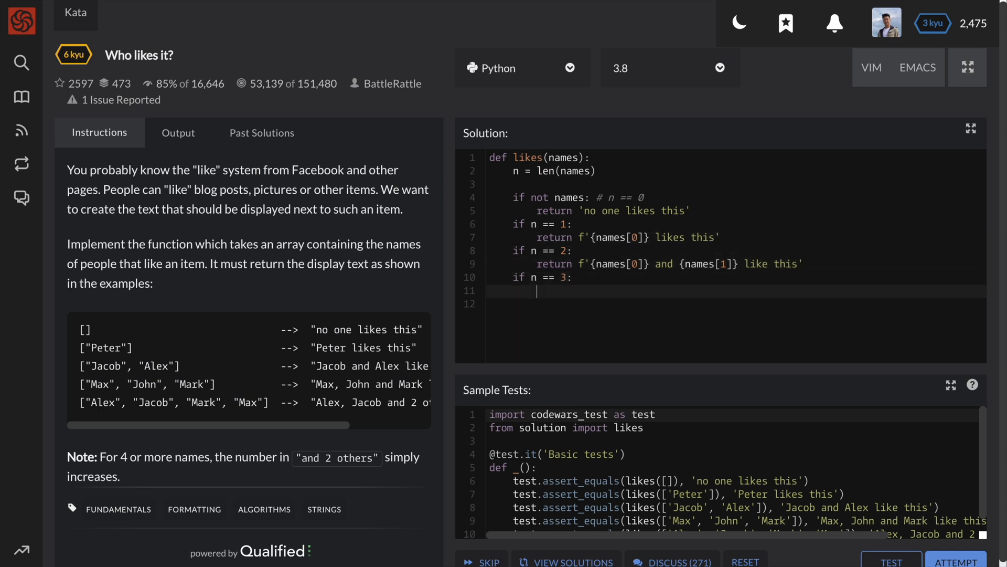
{"action": "type", "text": "return f'{}'"}
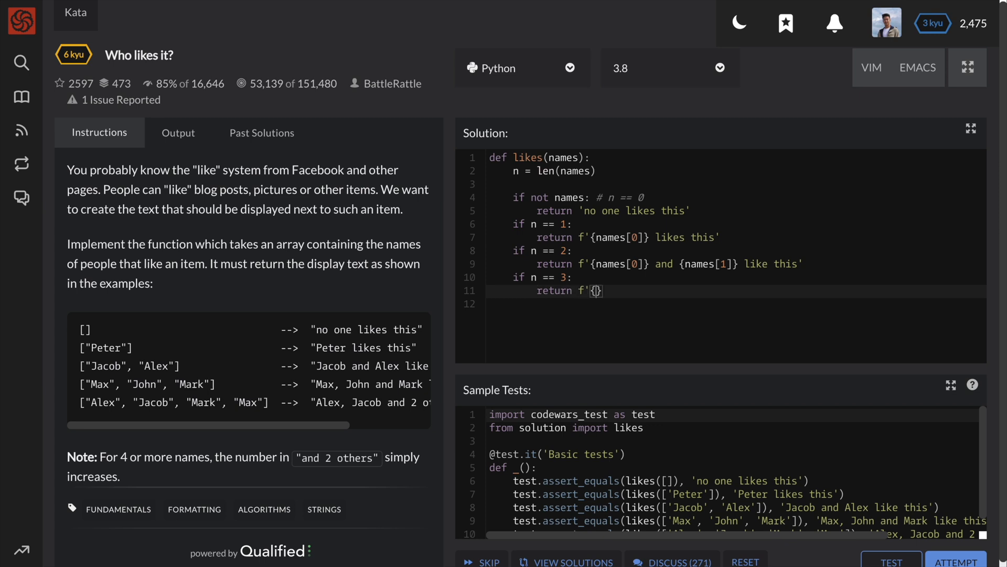
{"action": "type", "text": "names[0]"}
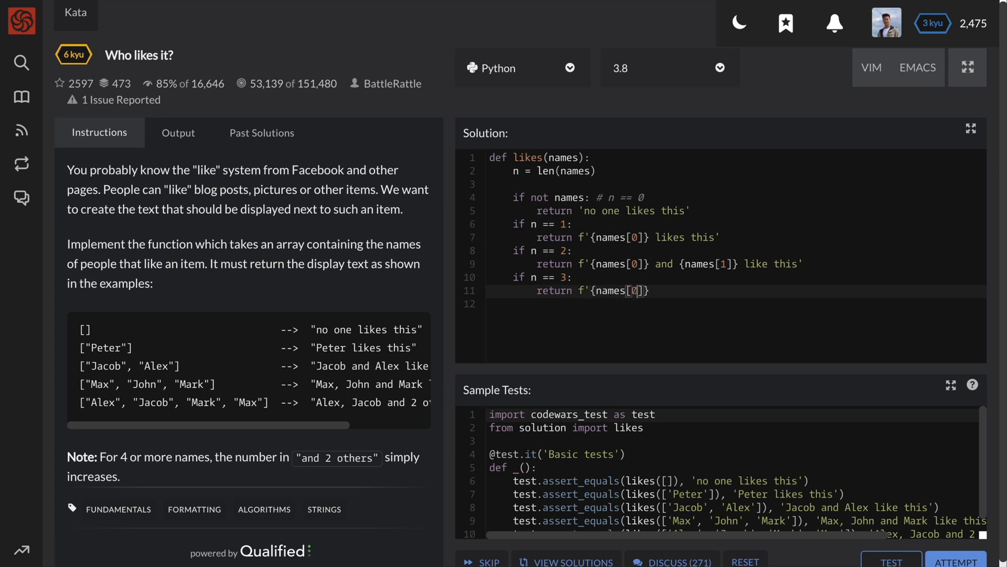
{"action": "type", "text": ", {names[1]}"}
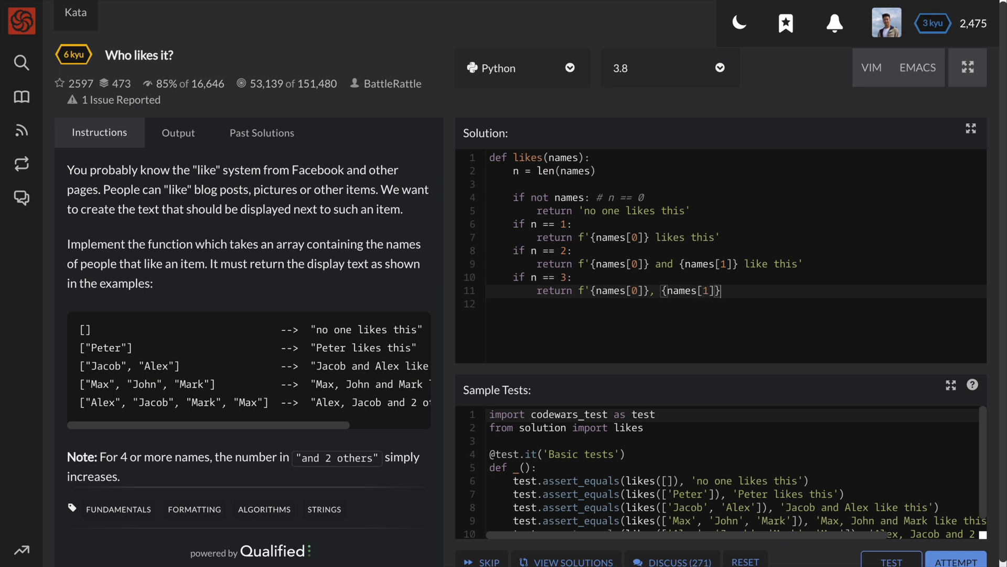
{"action": "type", "text": "and {names}"}
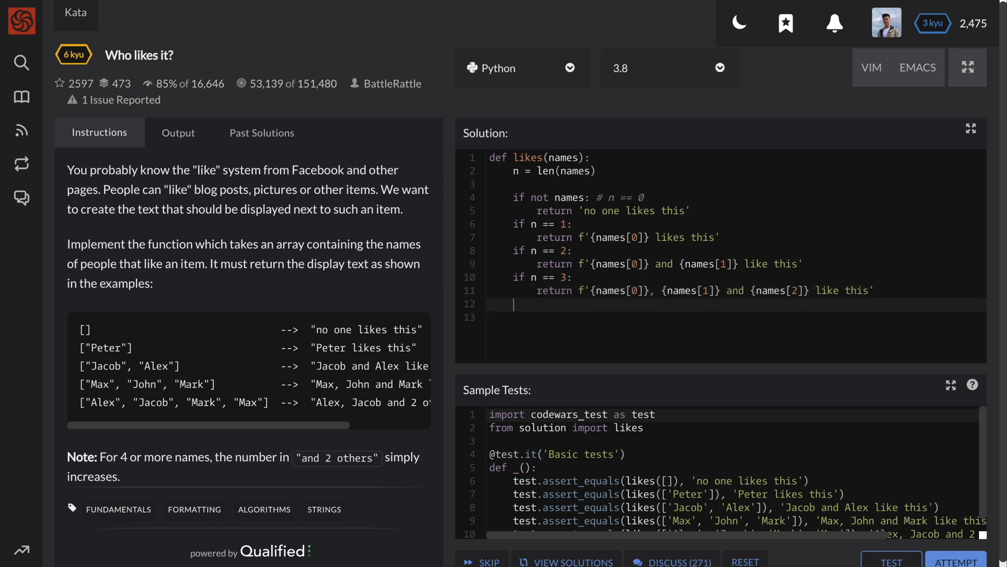
Begin the fallback return f-string with names[0] and names[1]
{"action": "type", "text": "return"}
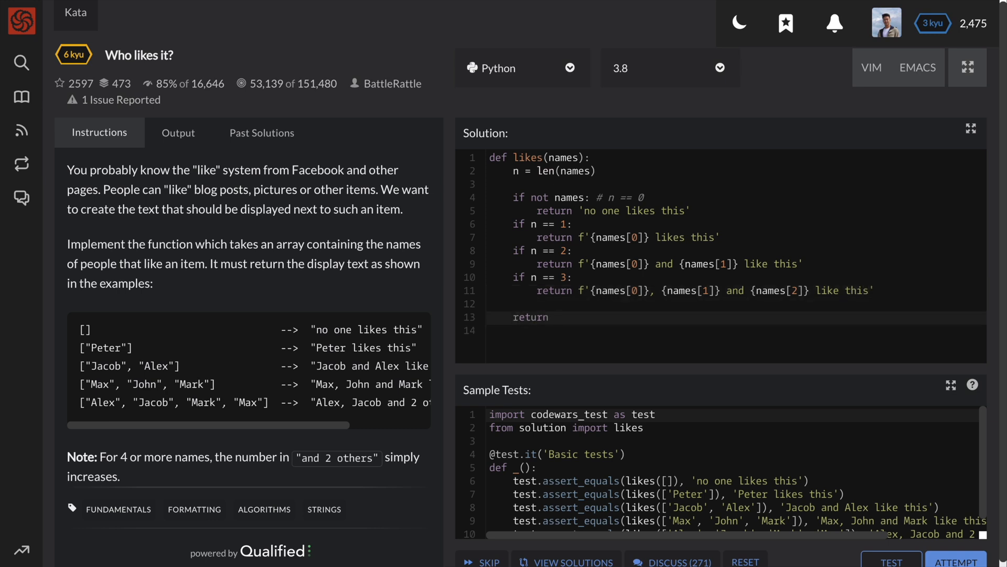
{"action": "type", "text": "f'{}'"}
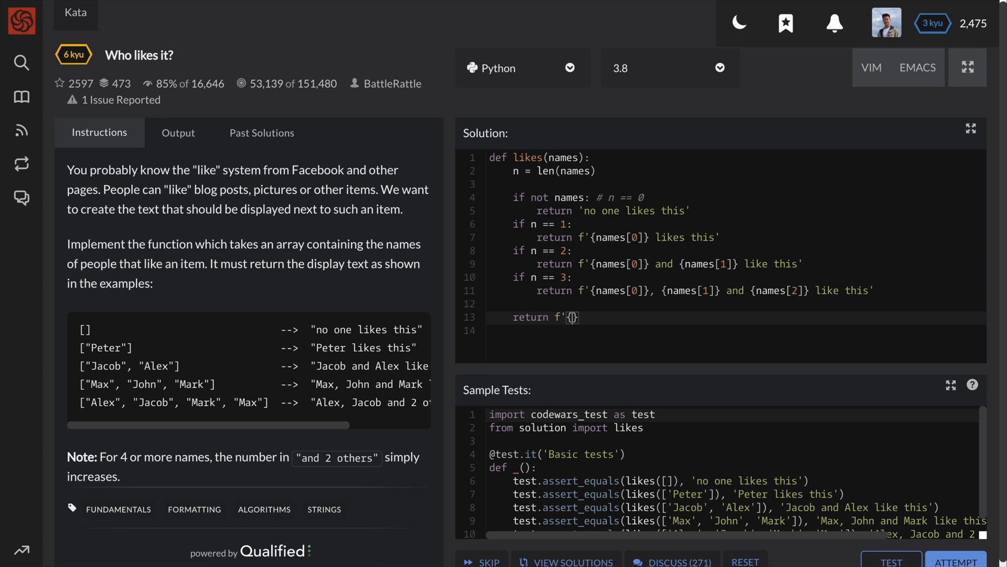
{"action": "type", "text": "names[0]"}
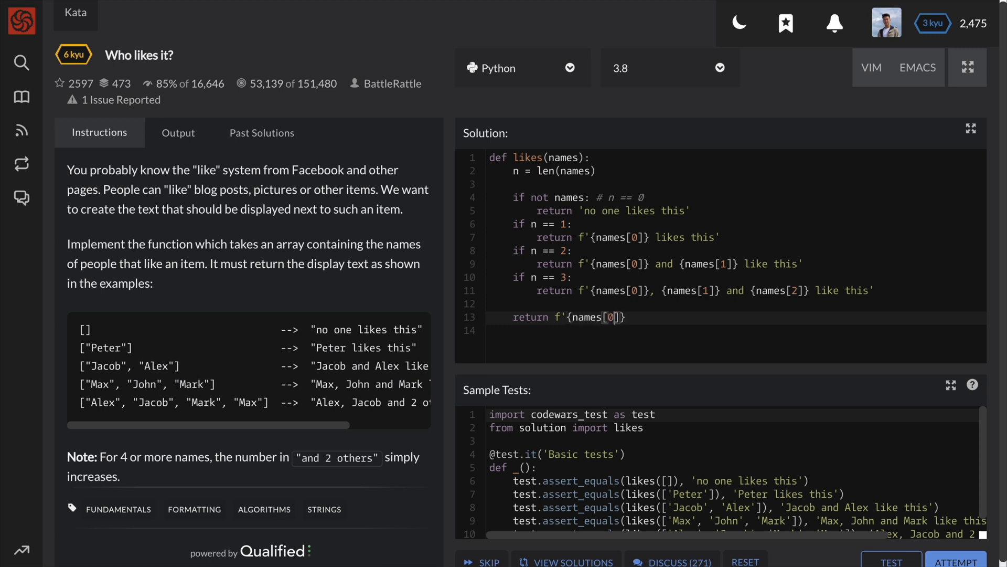
{"action": "type", "text": ","}
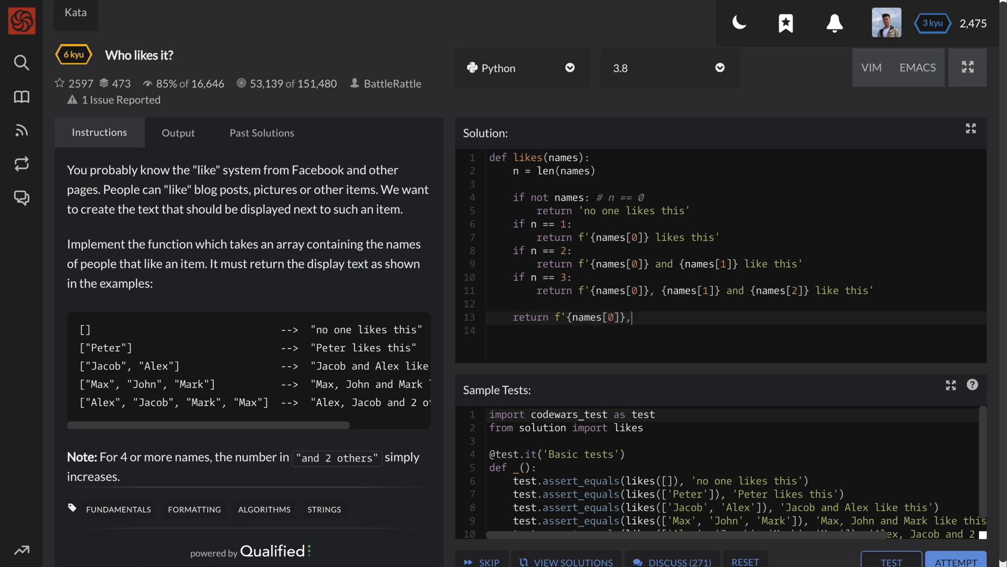
{"action": "type", "text": "{names}"}
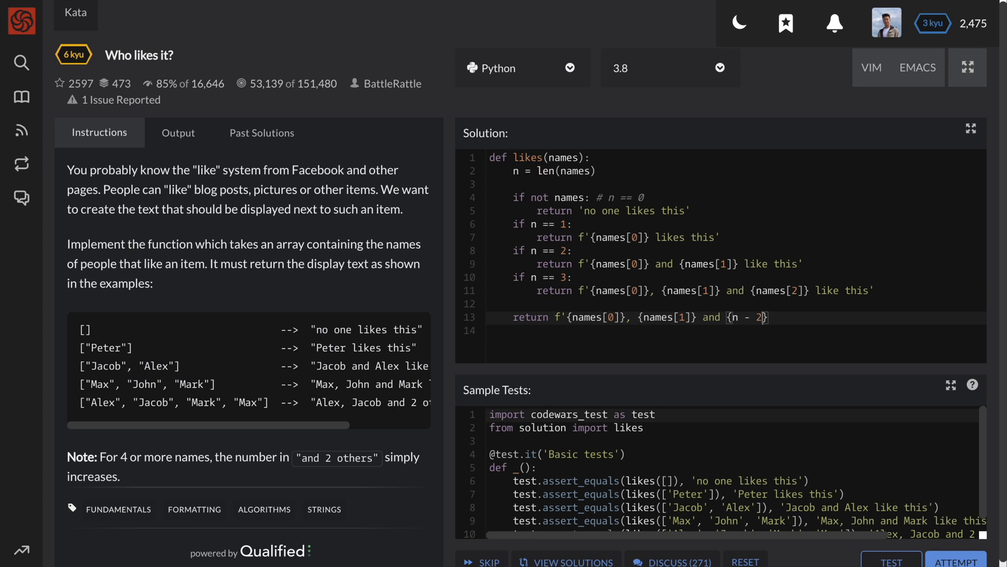
Finish it as 'and {n - 2} others like this', fix the typo, and run Attempt
{"action": "type", "text": "pt"}
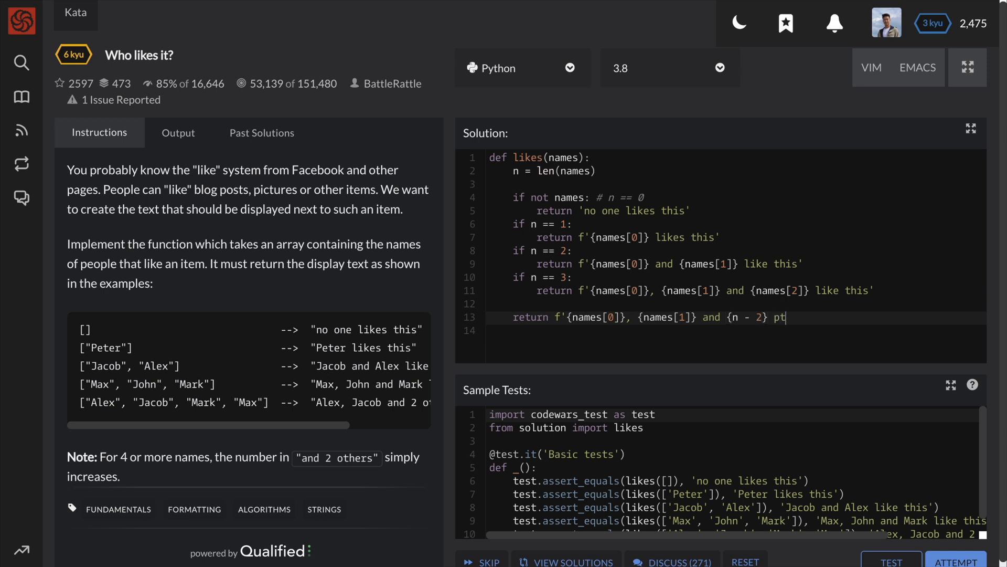
{"action": "type", "text": "o"}
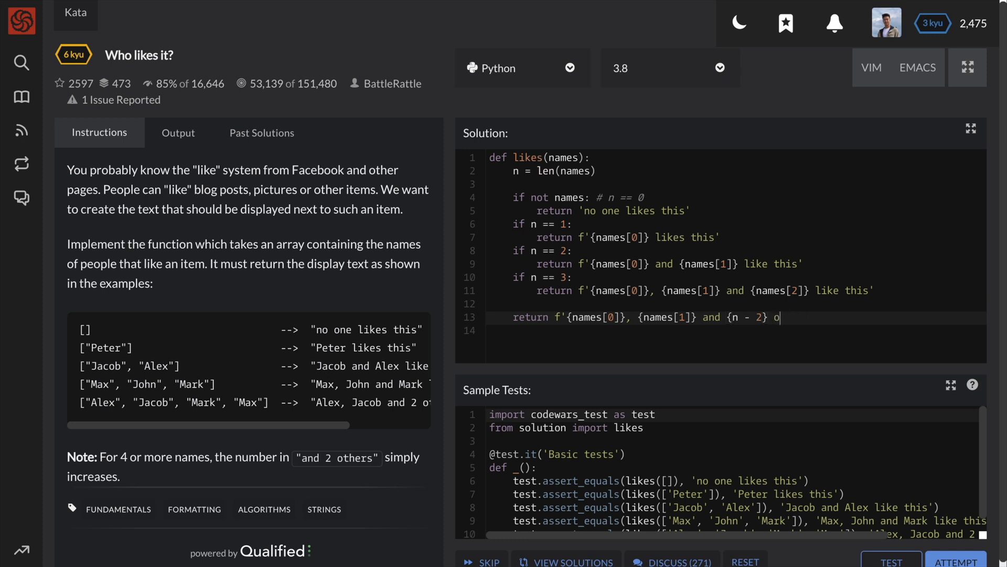
{"action": "type", "text": "thers liek thi"}
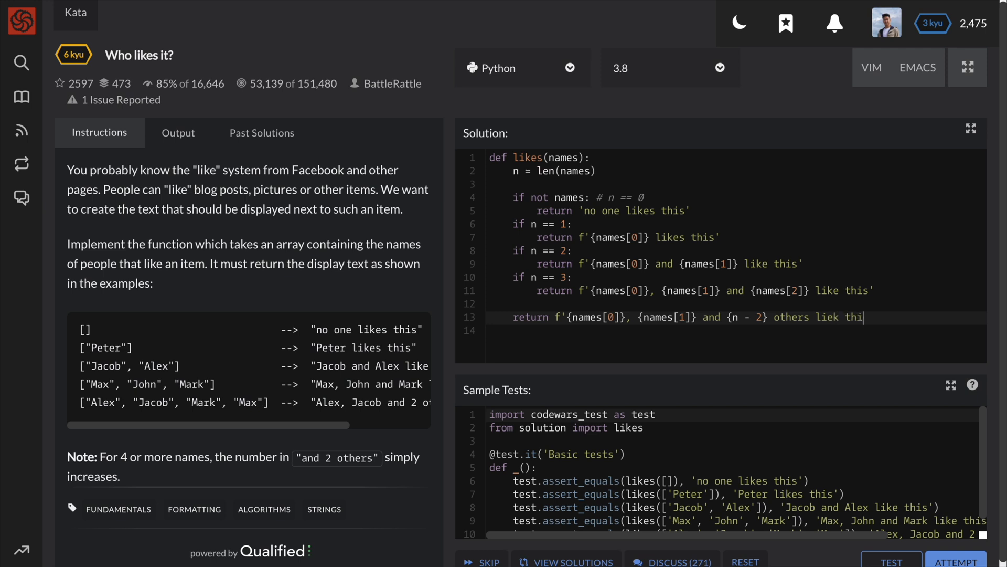
{"action": "type", "text": "like this"}
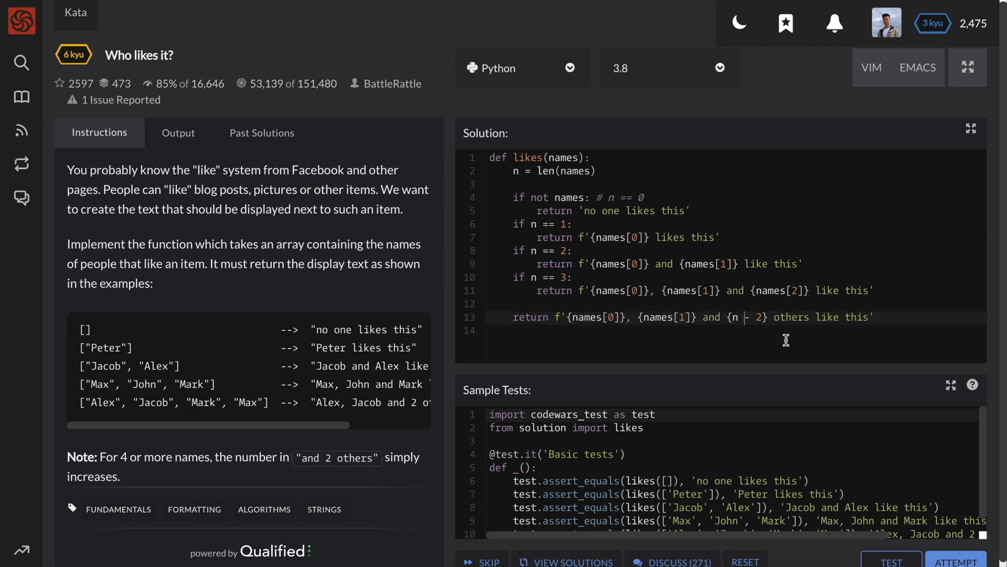
{"action": "left_click", "coordinate": [891, 561]}
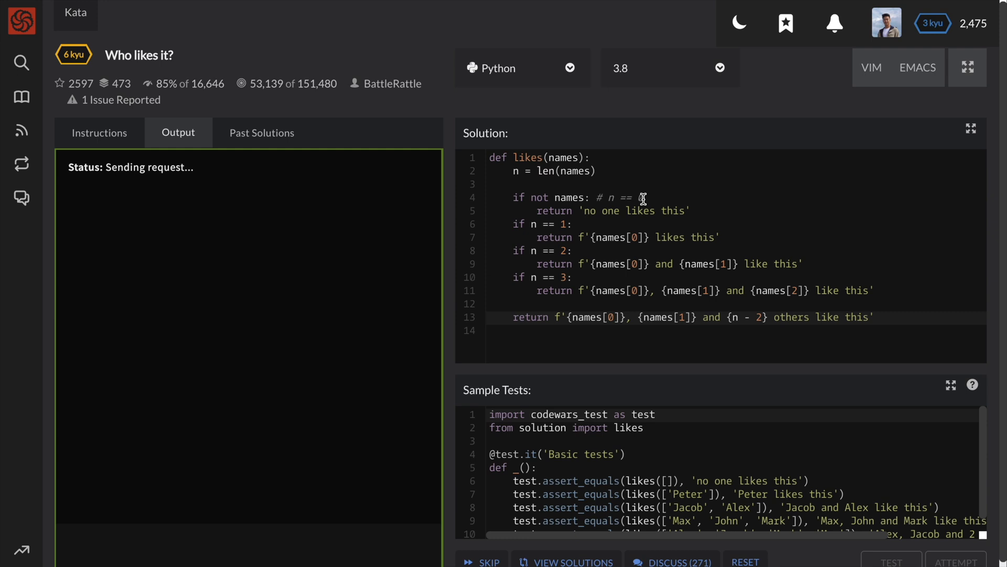
Confirm Passed: 45 Failed: 0 and submit the solution to see community solutions
{"action": "left_click", "coordinate": [890, 560]}
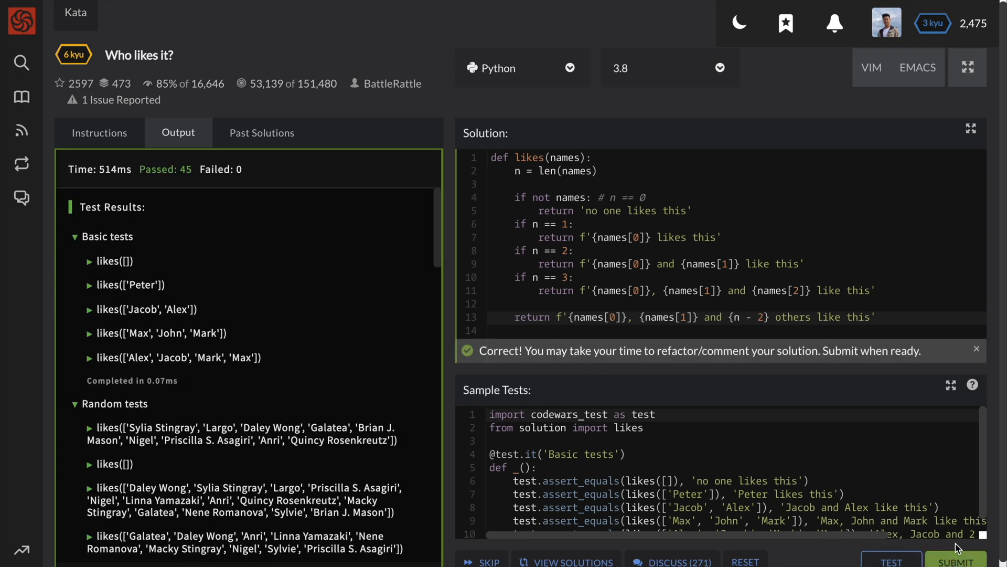
{"action": "left_click", "coordinate": [957, 561]}
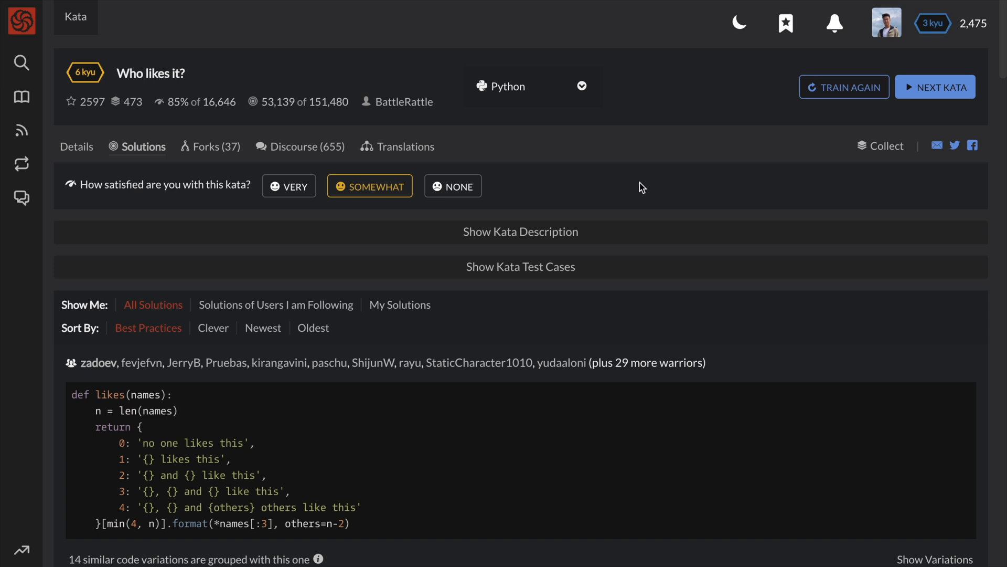
{"action": "mouse_move", "coordinate": [632, 222]}
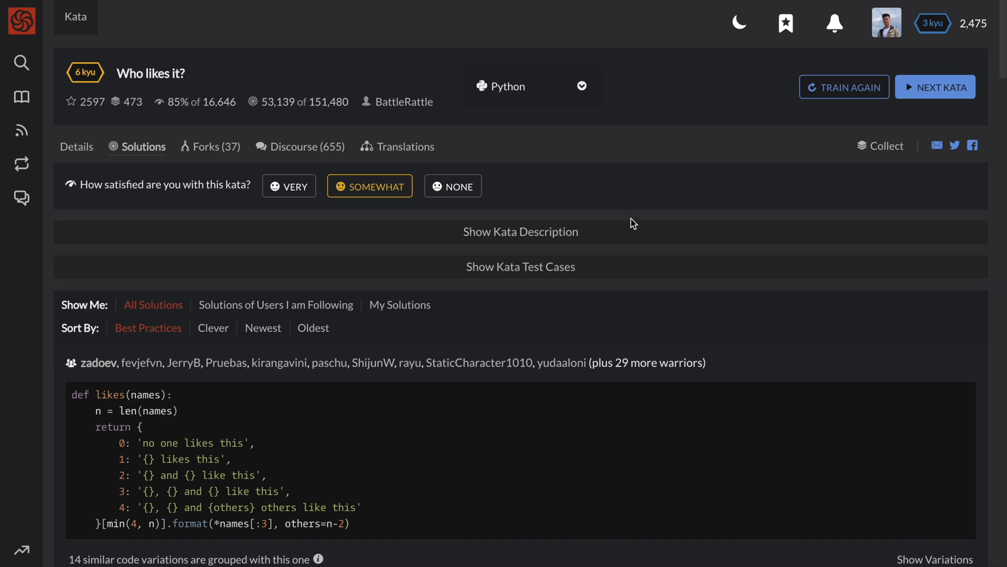
{"action": "mouse_move", "coordinate": [744, 180]}
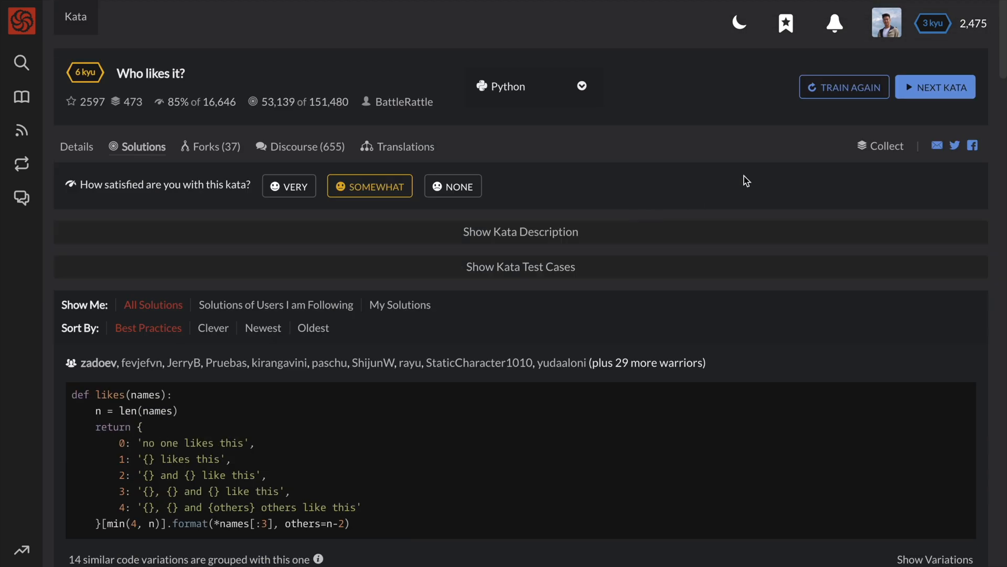